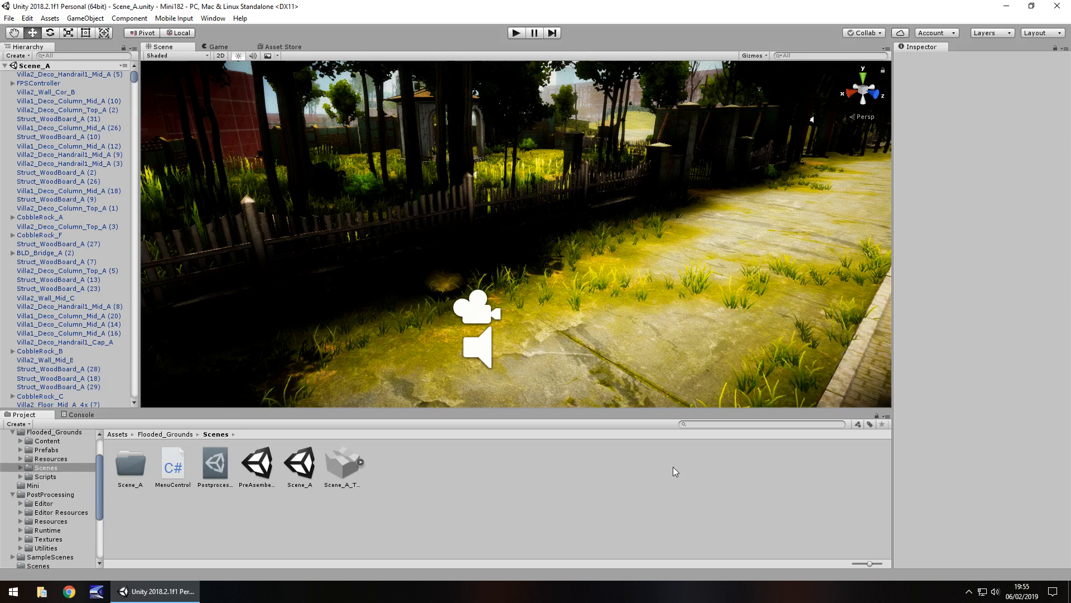
pyautogui.moveTo(676, 355)
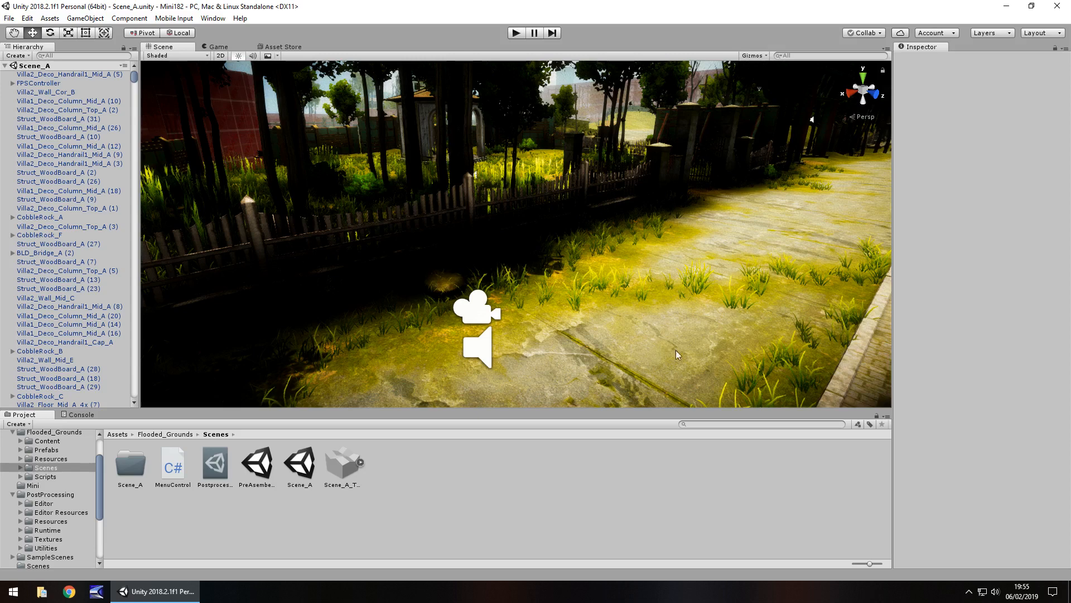
pyautogui.moveTo(529, 253)
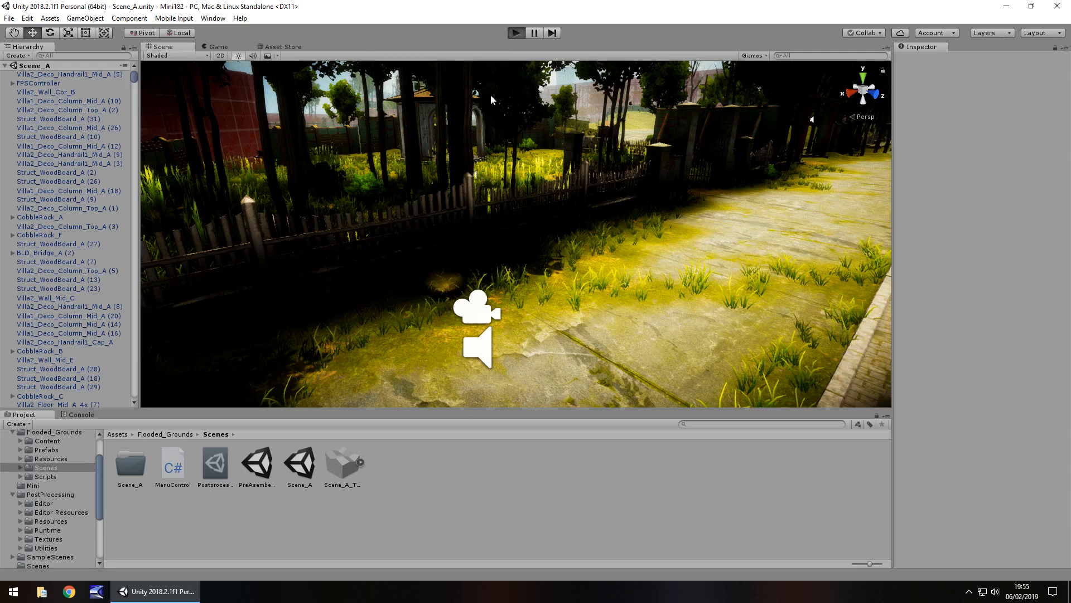
pyautogui.moveTo(425, 129)
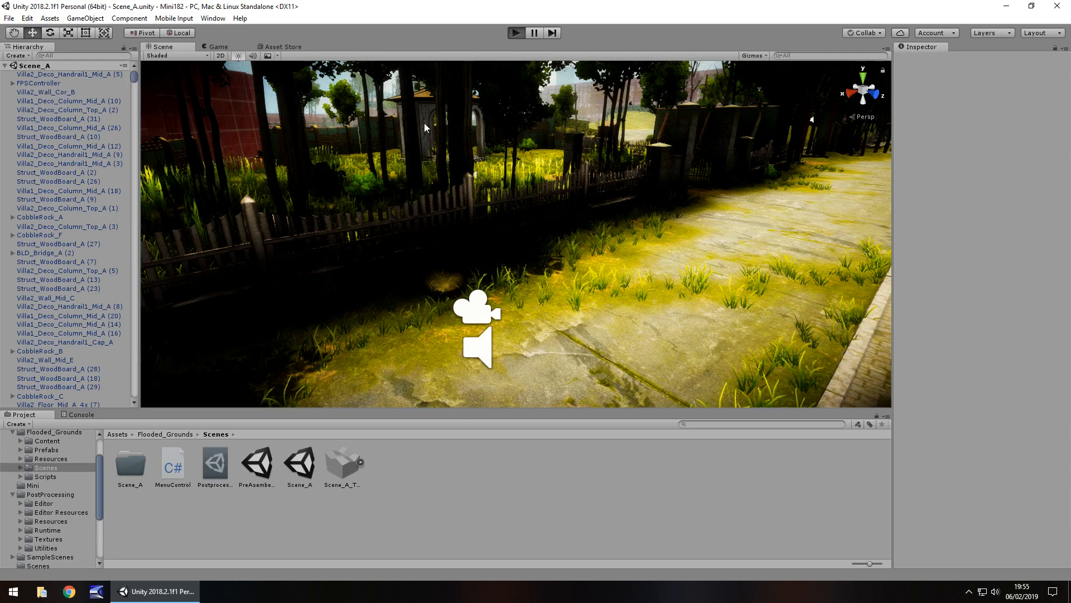
# Step: Enter play mode and watch the first-person Game view down the village path
pyautogui.click(515, 33)
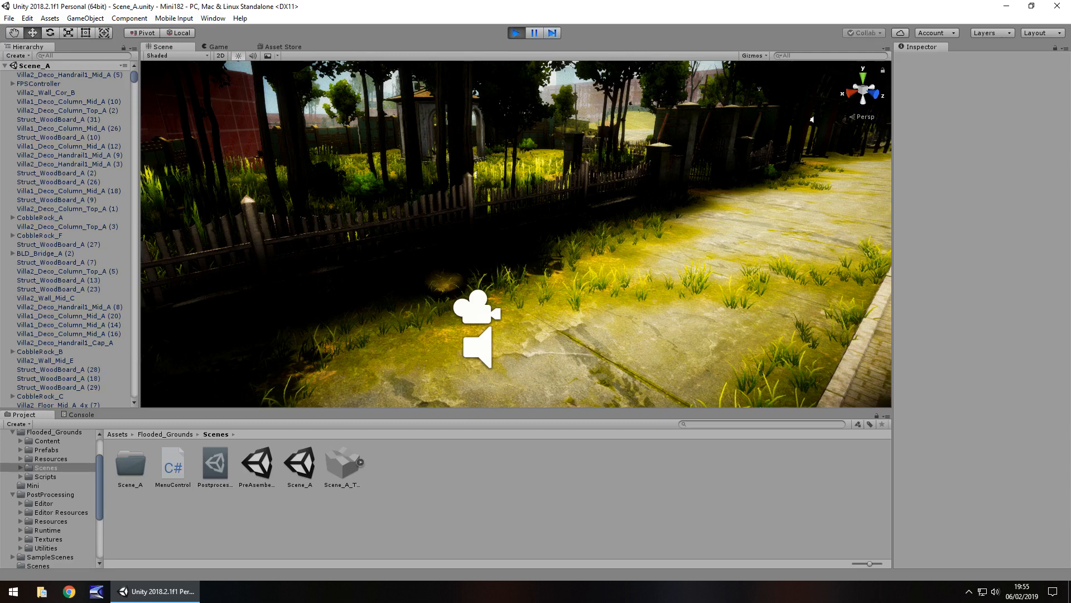
pyautogui.click(217, 47)
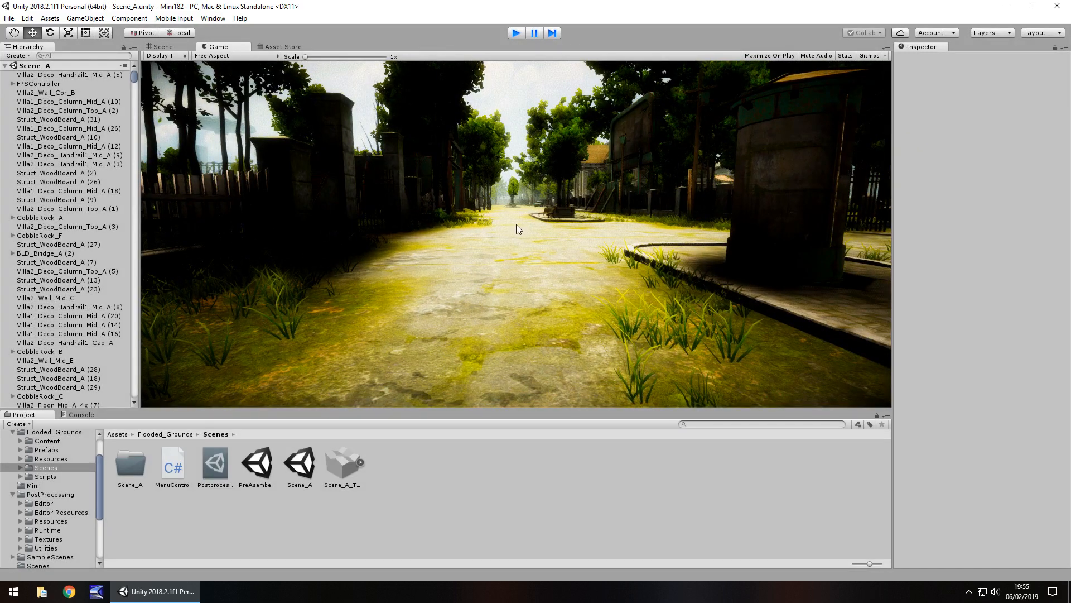
# Step: Stop play mode and add a cube beside the path, scaled Y 5 and Z 8 into a flat board
pyautogui.click(161, 47)
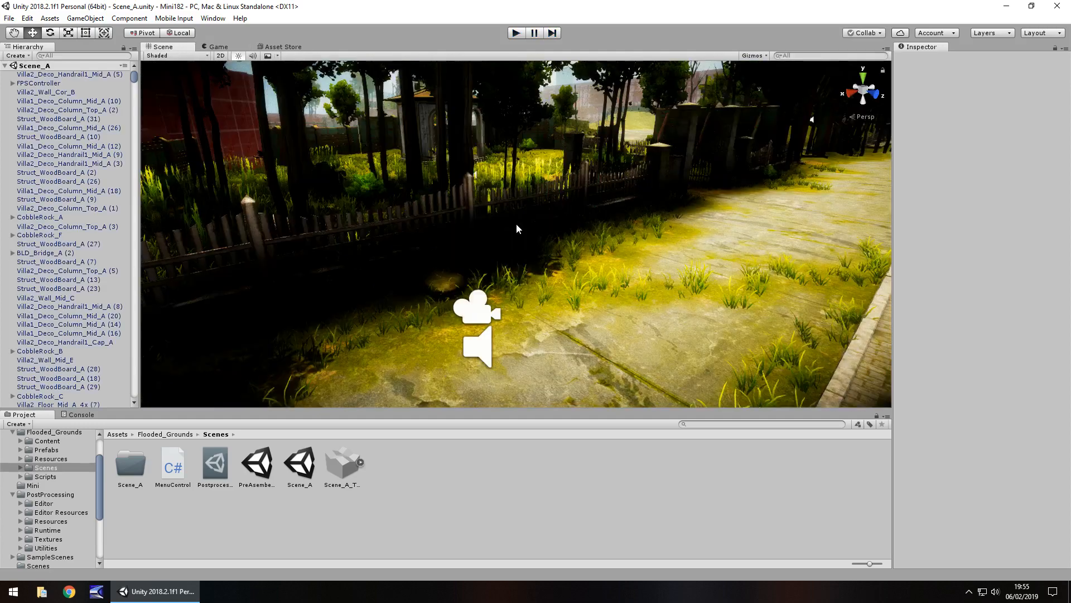
pyautogui.click(84, 17)
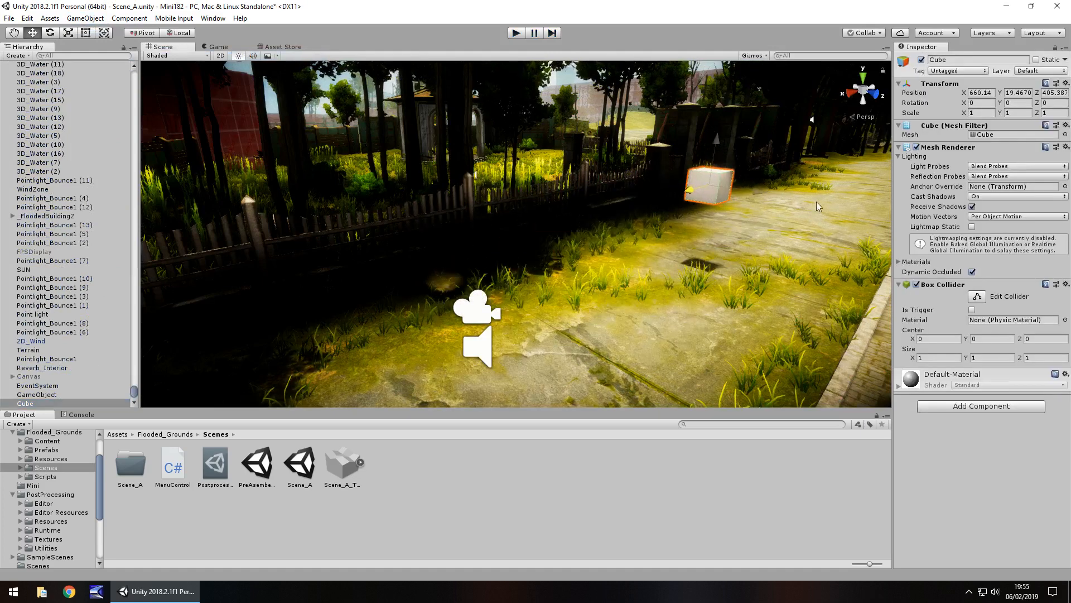
pyautogui.moveTo(708, 184); pyautogui.dragTo(782, 188)
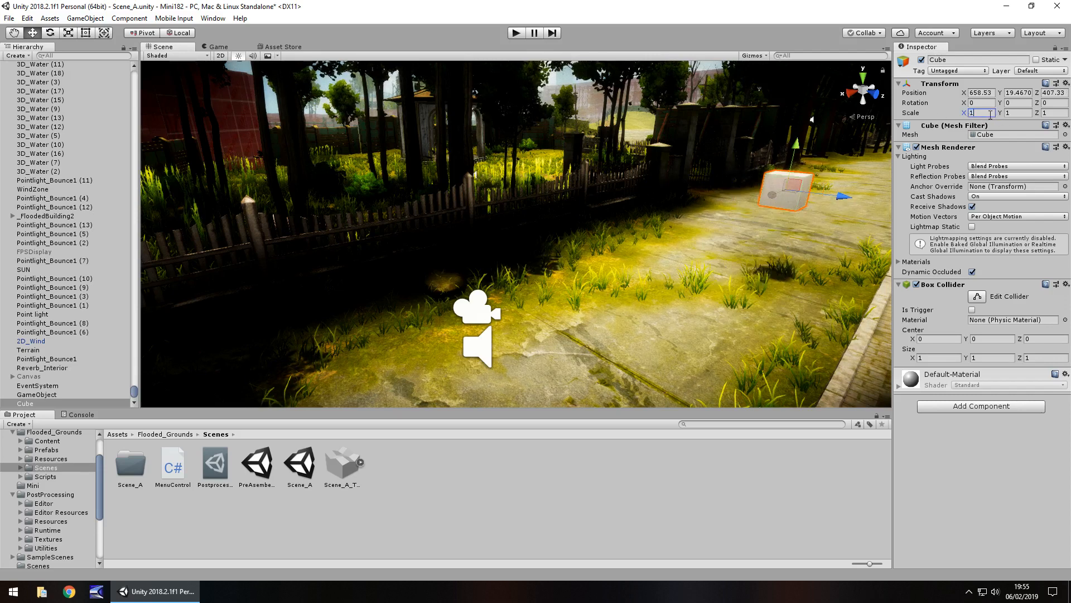
pyautogui.write('5')
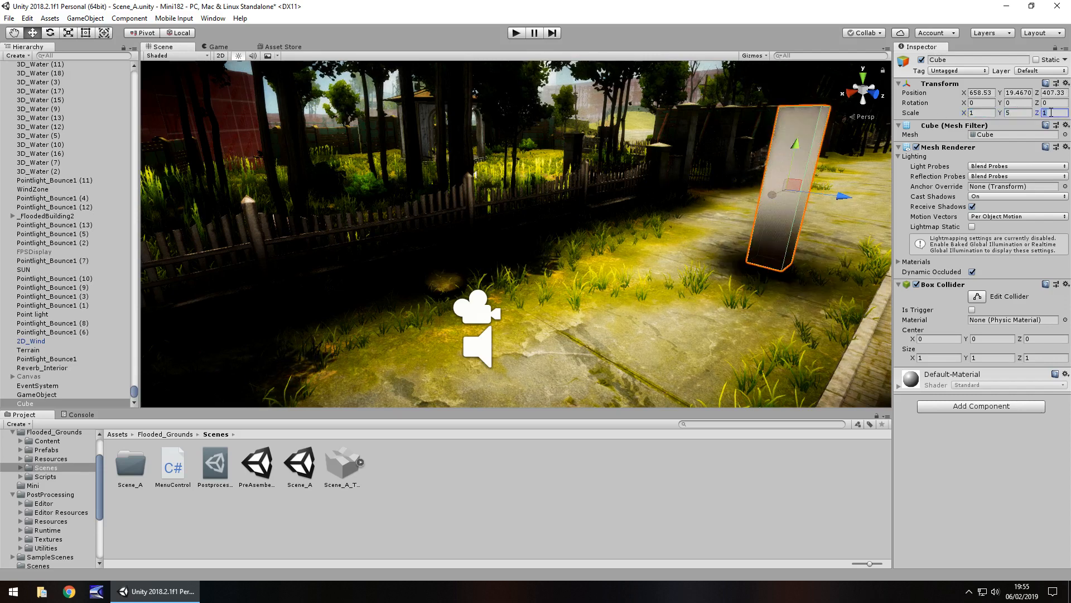
pyautogui.write('8')
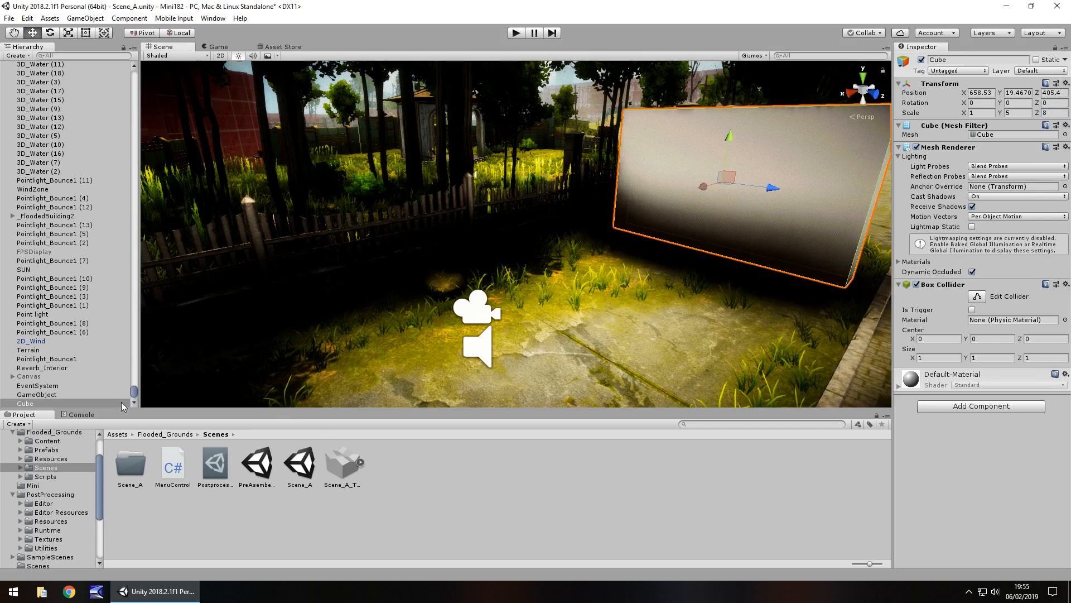
pyautogui.moveTo(214, 379)
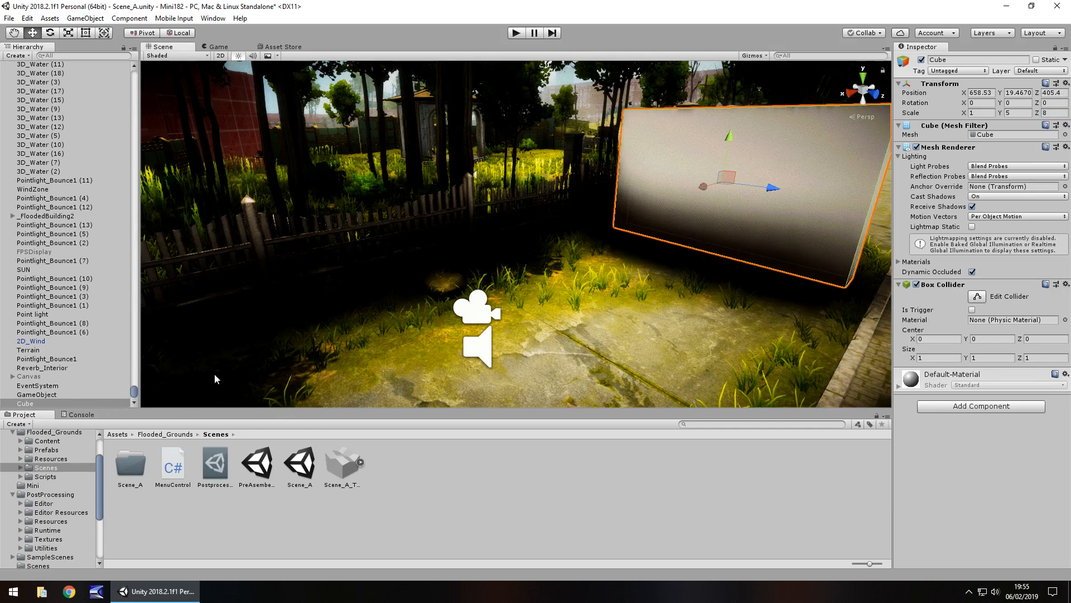
pyautogui.moveTo(471, 321)
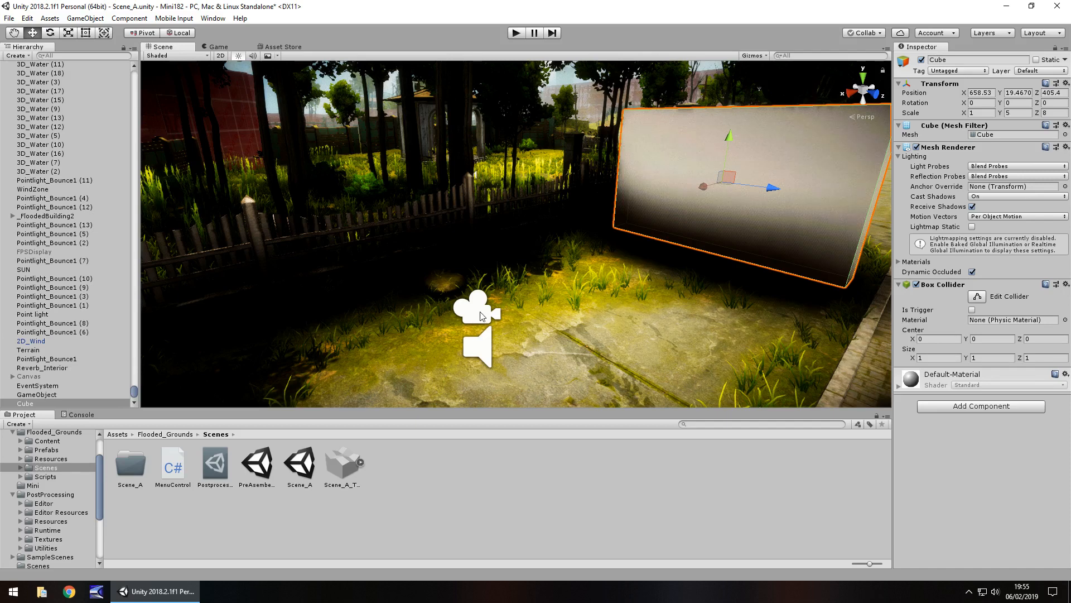
# Step: Add a child camera under FirstPersonCharacter in FPSController and inspect its camera settings
pyautogui.click(39, 65)
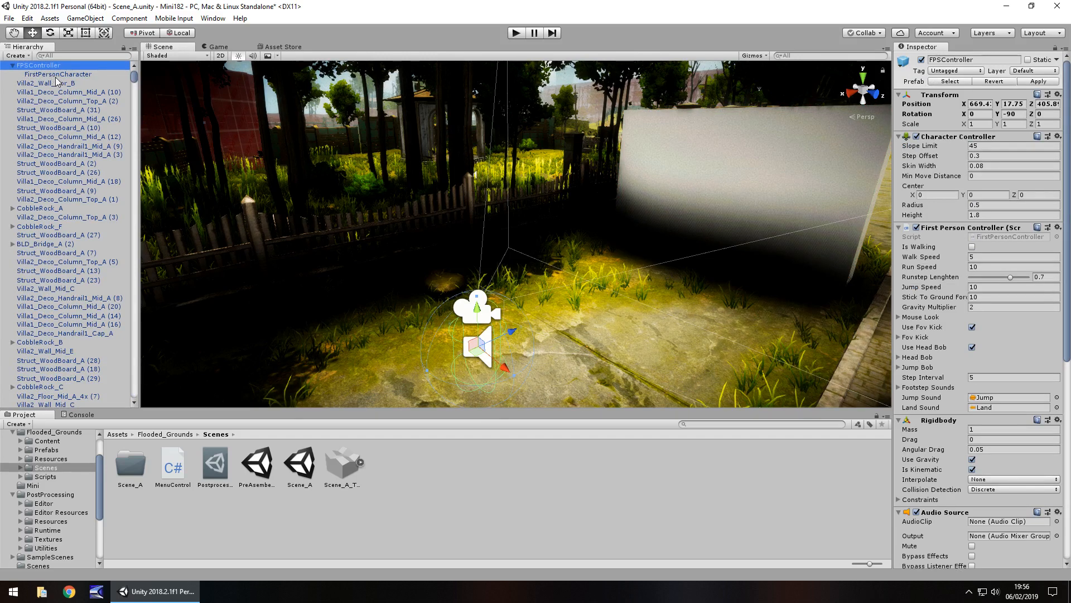
pyautogui.moveTo(57, 81)
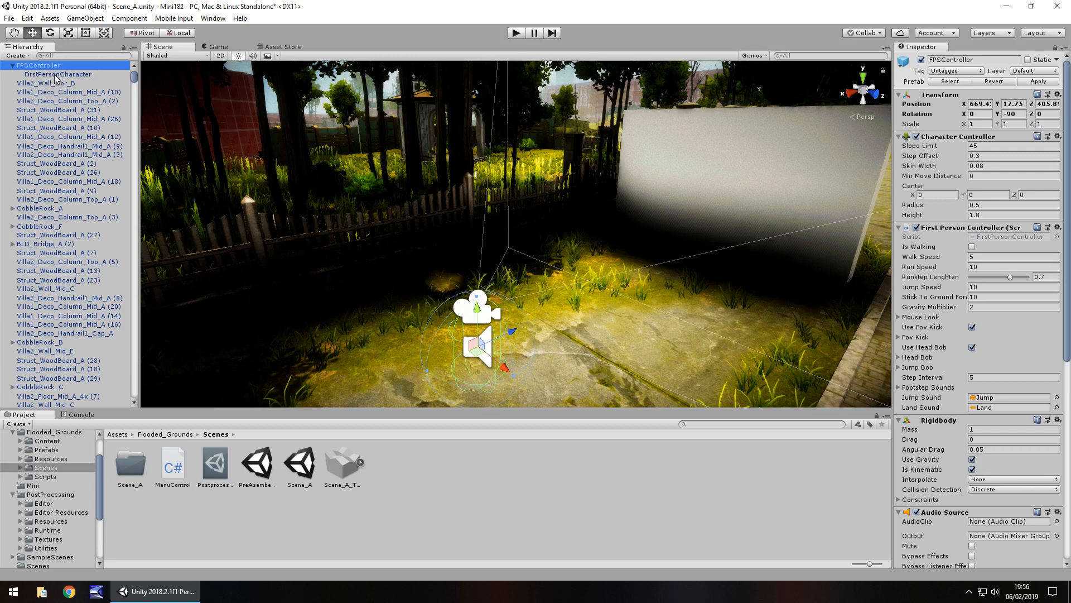
pyautogui.rightClick(57, 74)
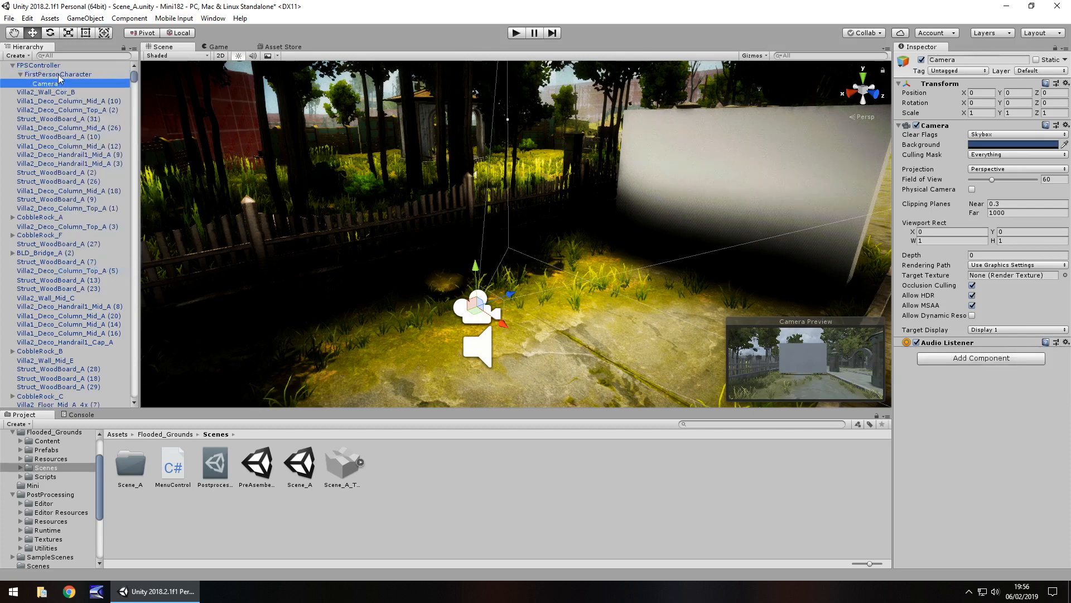
pyautogui.click(58, 74)
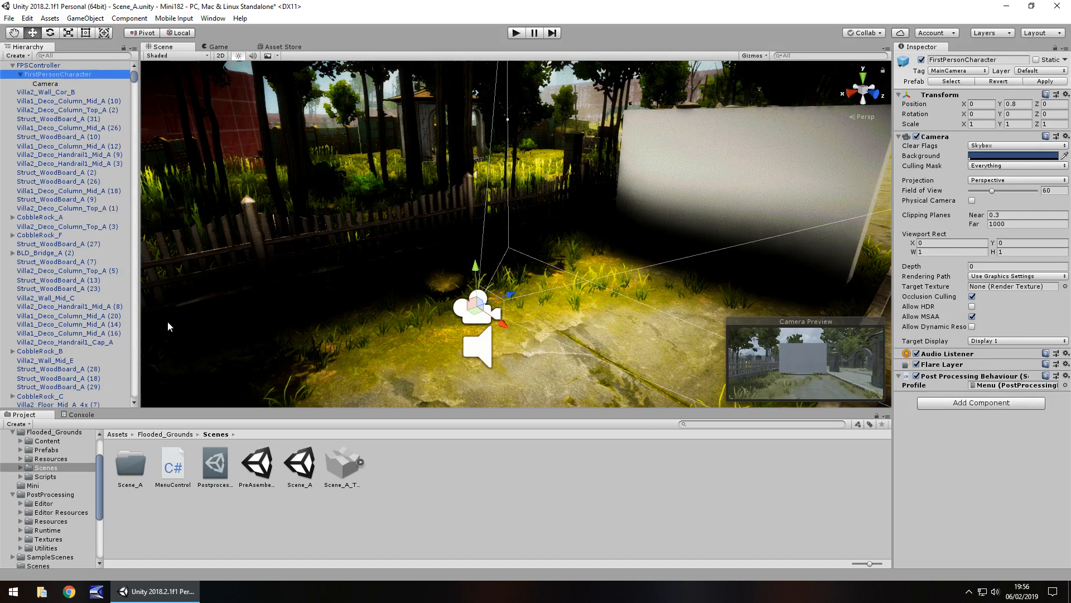
pyautogui.moveTo(404, 479)
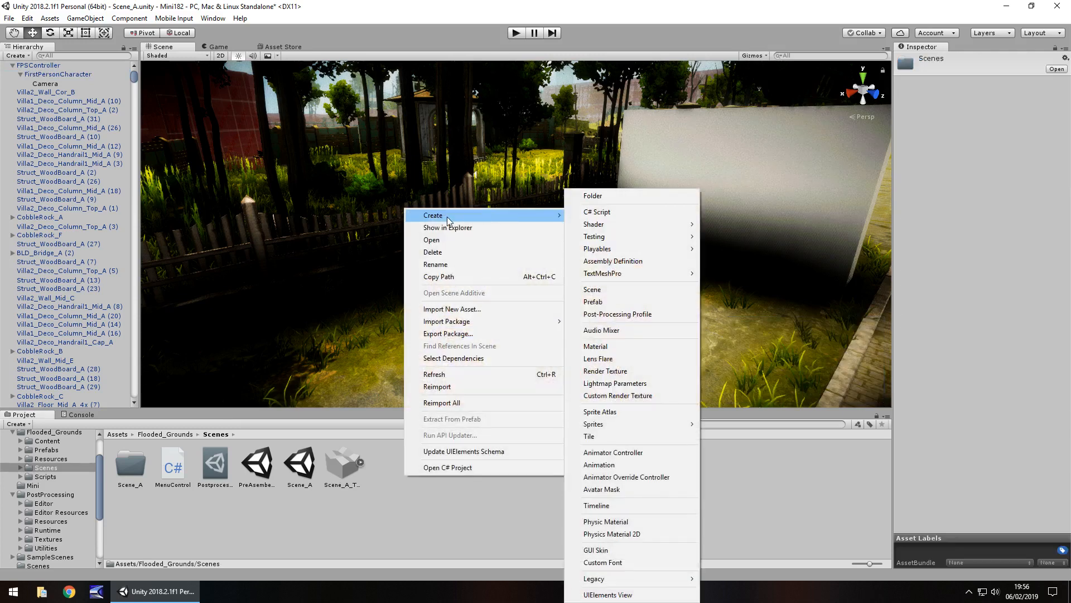
pyautogui.moveTo(630, 212)
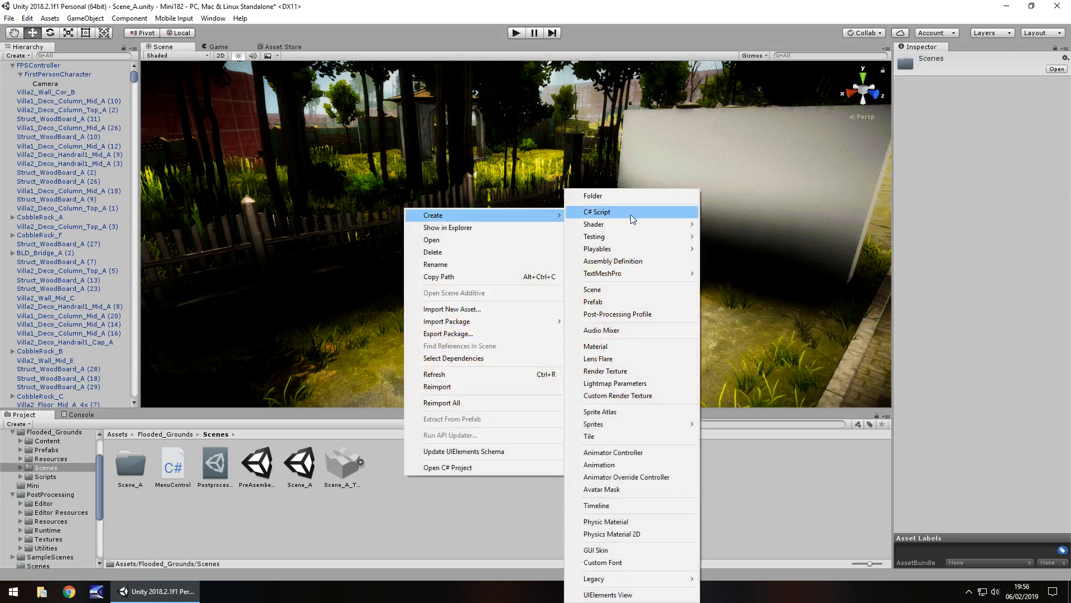
pyautogui.moveTo(624, 371)
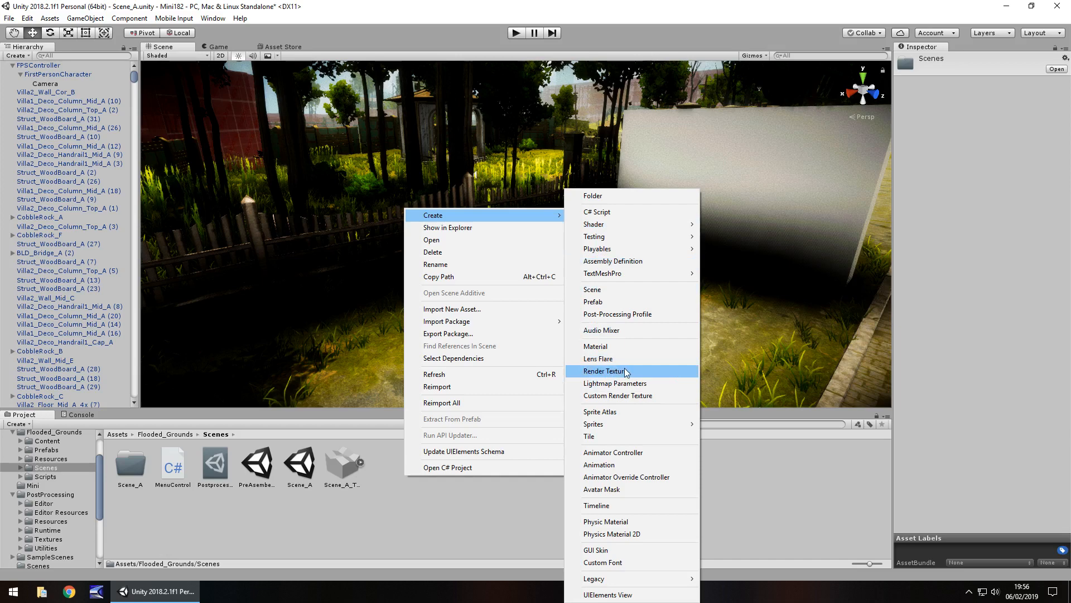
# Step: Create a 256×256 render texture asset named RenTex in the Scenes folder
pyautogui.click(604, 371)
pyautogui.write('RenTex')
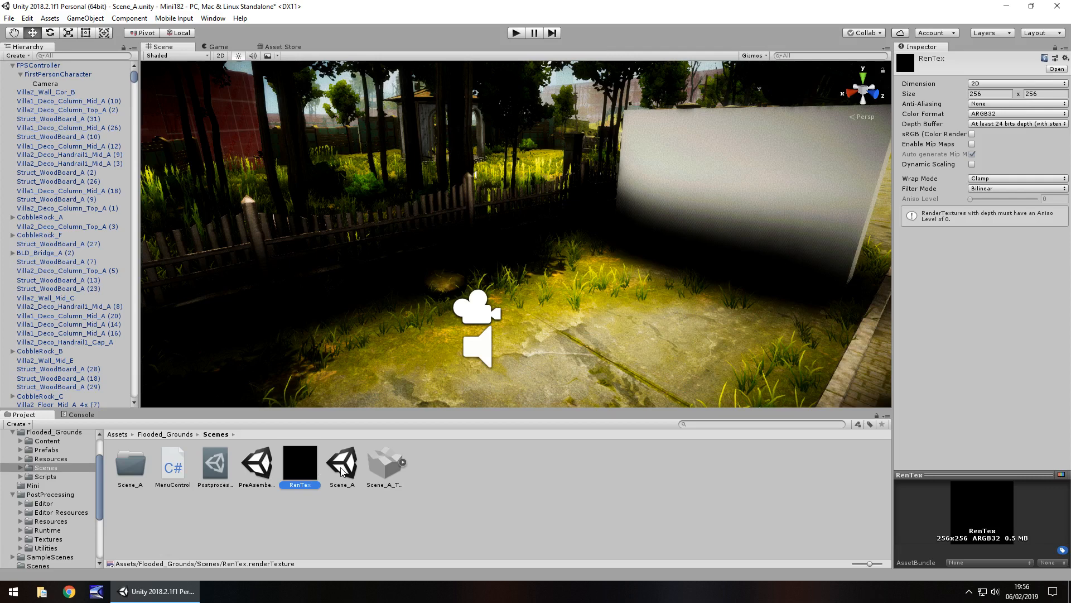
pyautogui.moveTo(56, 84)
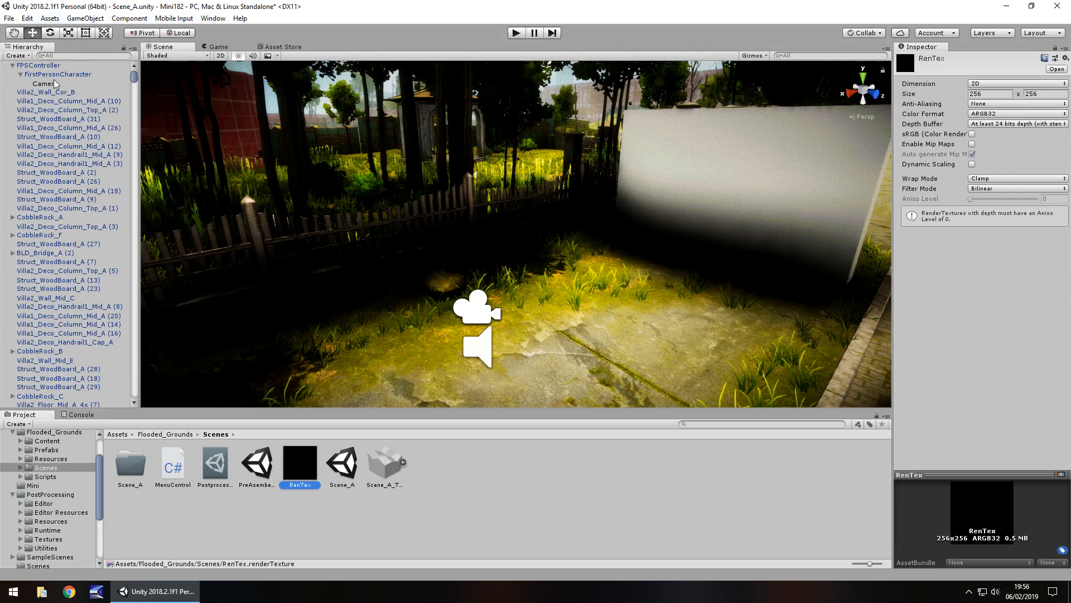
# Step: Set the child Camera's Target Texture to RenTex
pyautogui.click(44, 83)
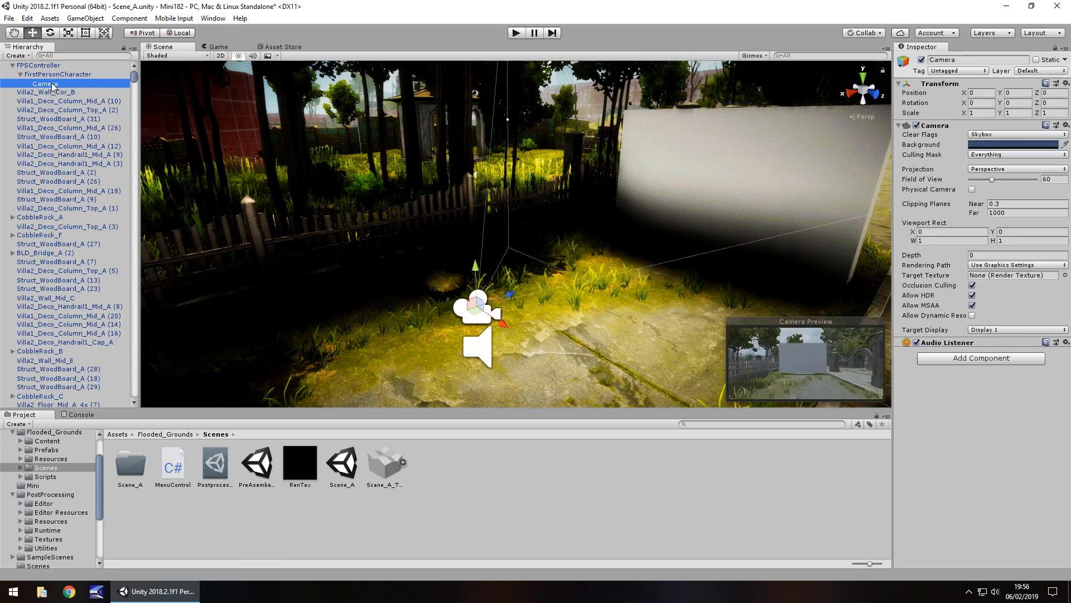
pyautogui.moveTo(1003, 279)
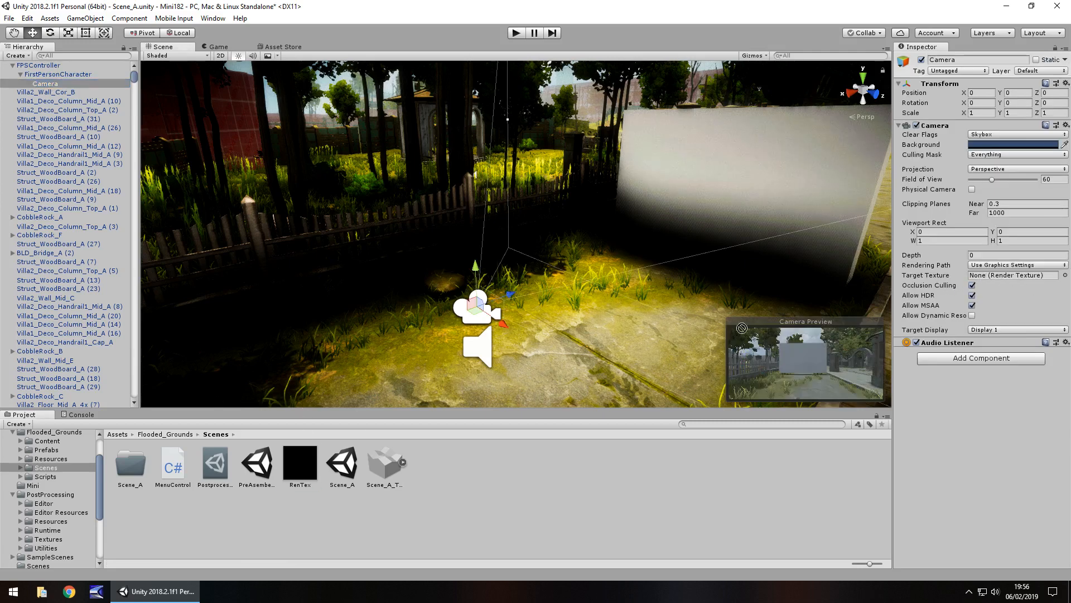
pyautogui.click(1013, 275)
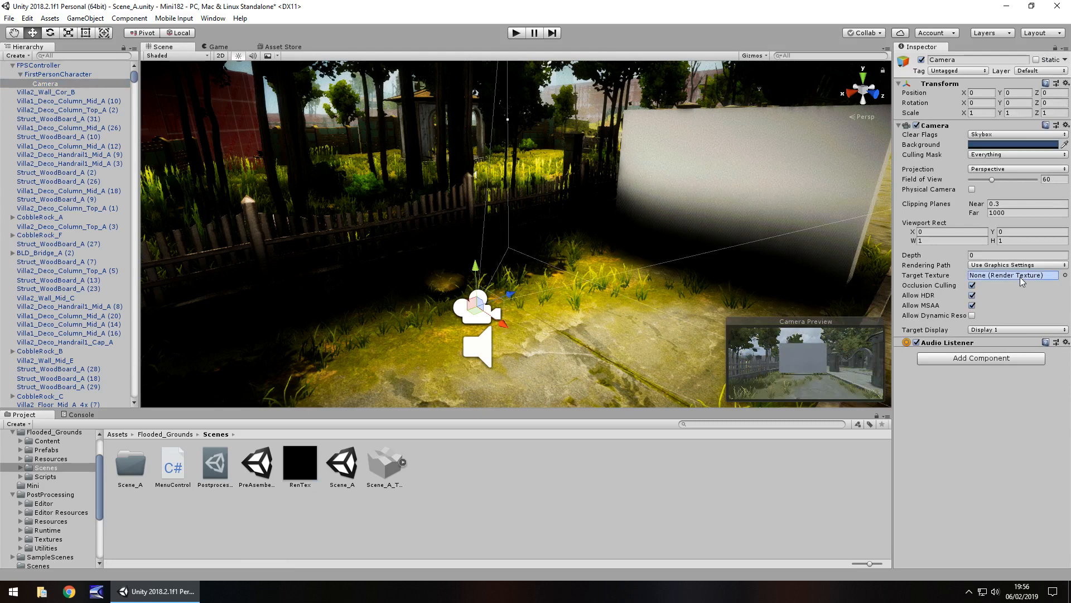
pyautogui.click(1011, 274)
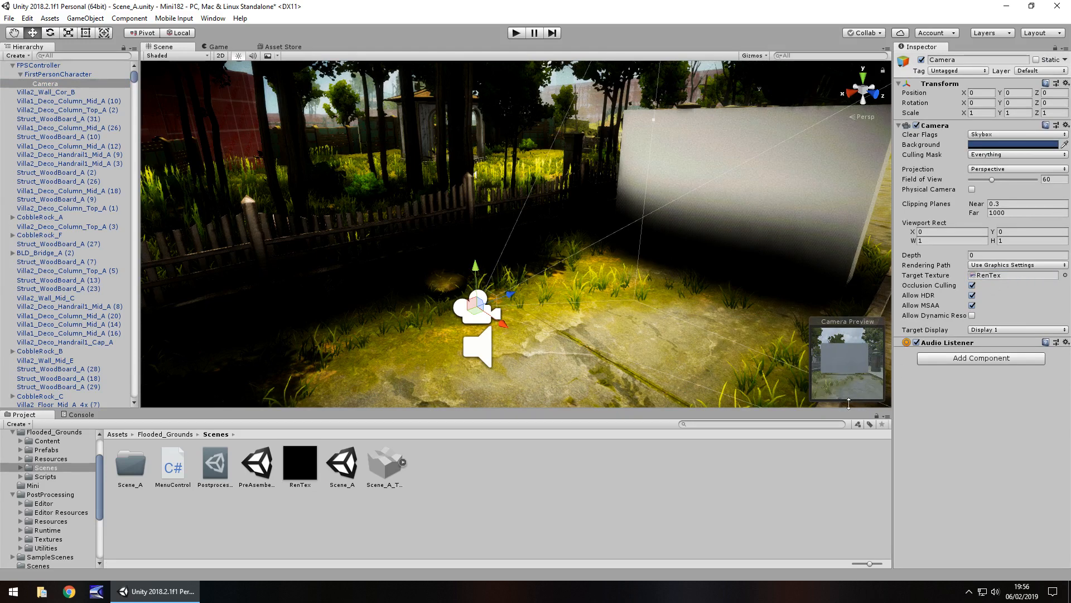
pyautogui.moveTo(851, 370)
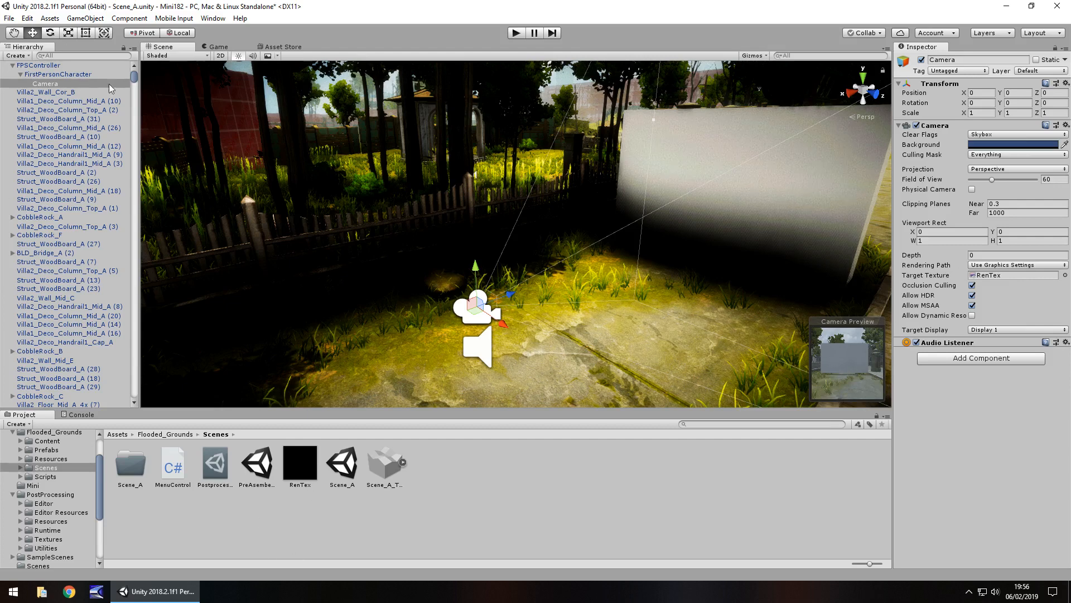
# Step: Drop RenTex onto the cube so it shows the second camera's live view via a new material
pyautogui.scroll(-3)
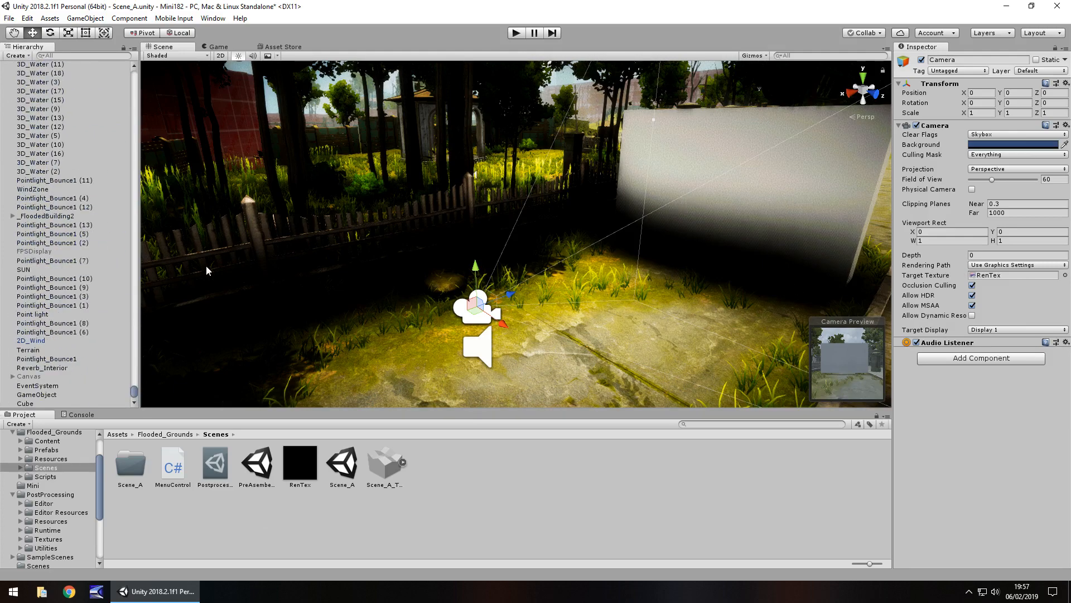
pyautogui.moveTo(353, 507)
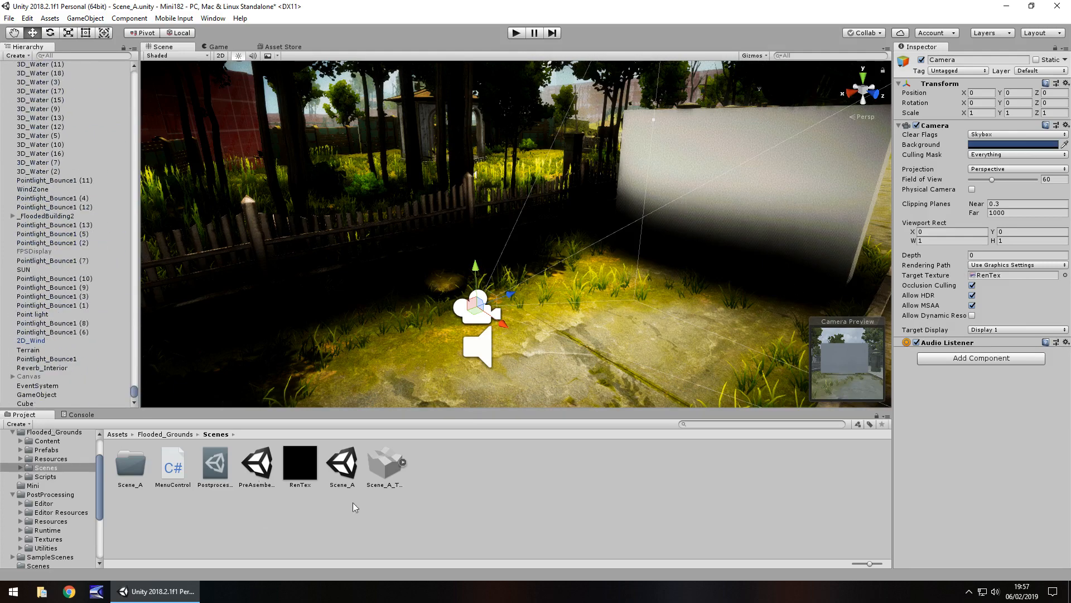
pyautogui.click(300, 461)
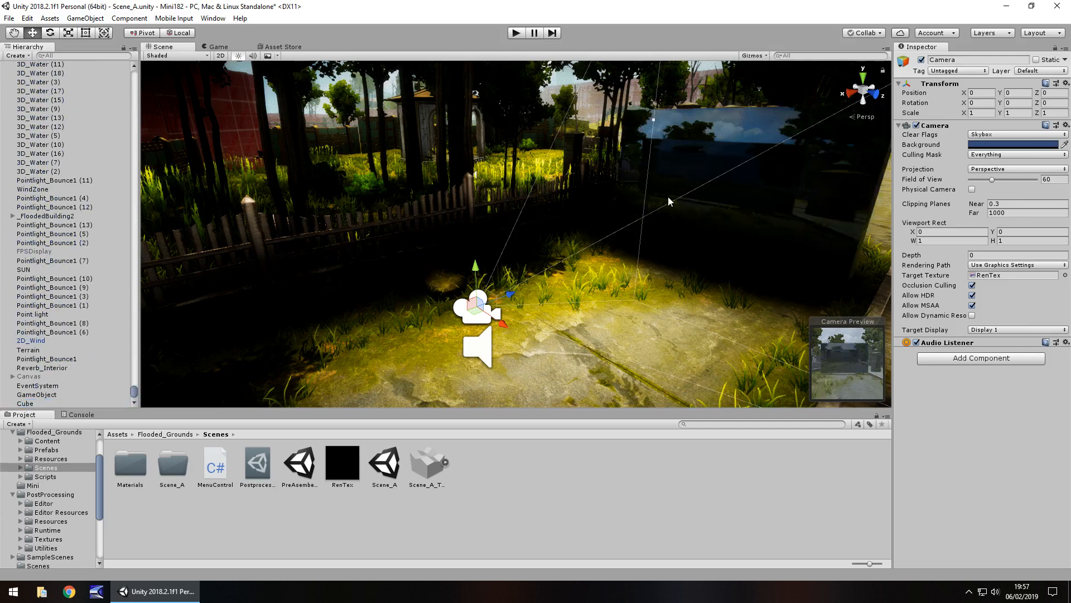
pyautogui.moveTo(566, 305)
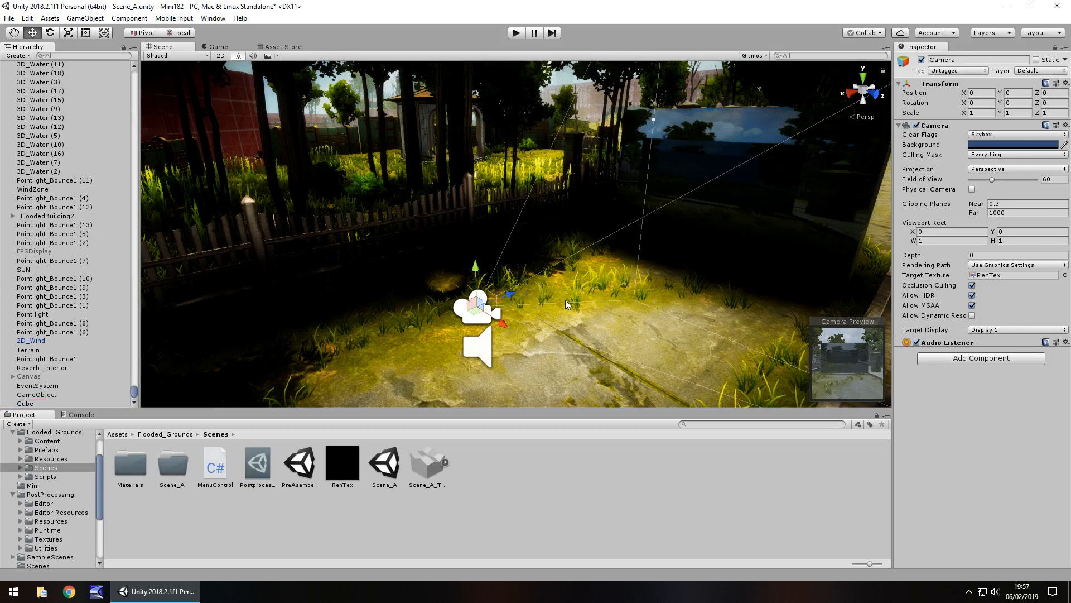
pyautogui.moveTo(511, 327)
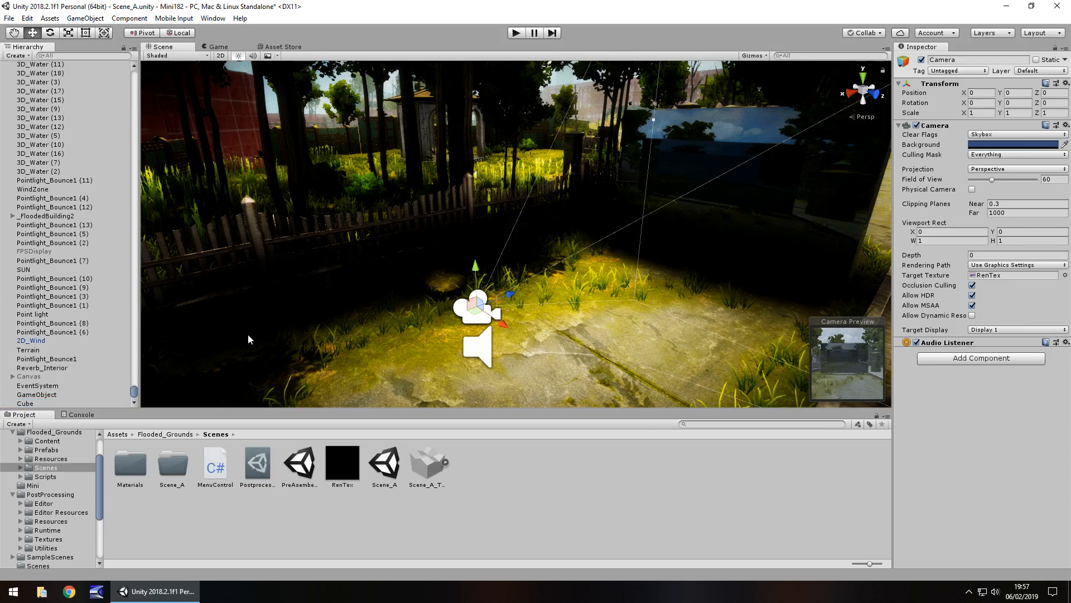
pyautogui.moveTo(413, 341)
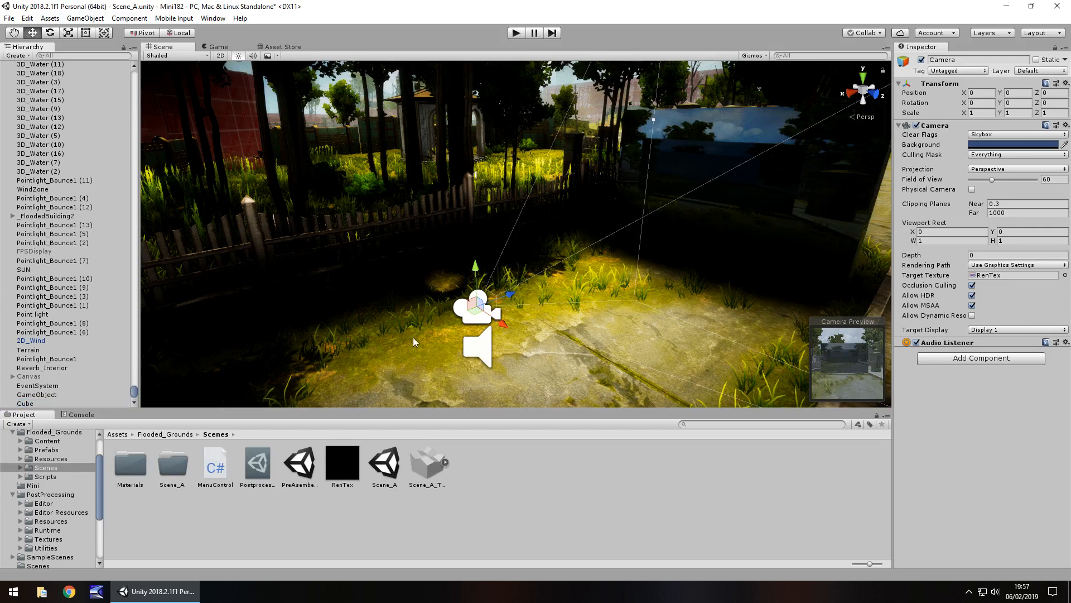
pyautogui.moveTo(286, 287)
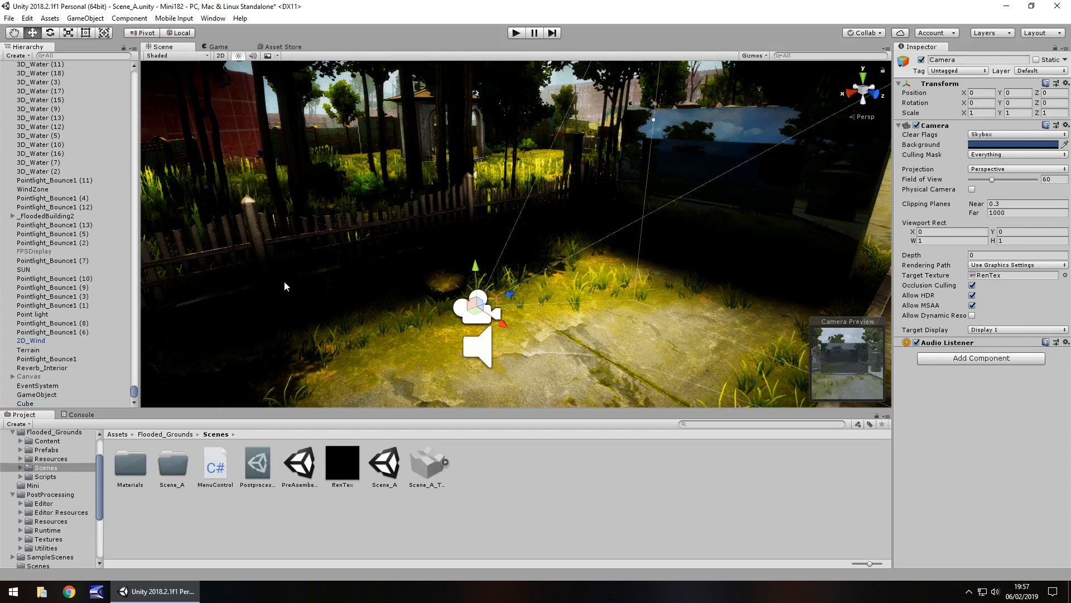
pyautogui.moveTo(132, 428)
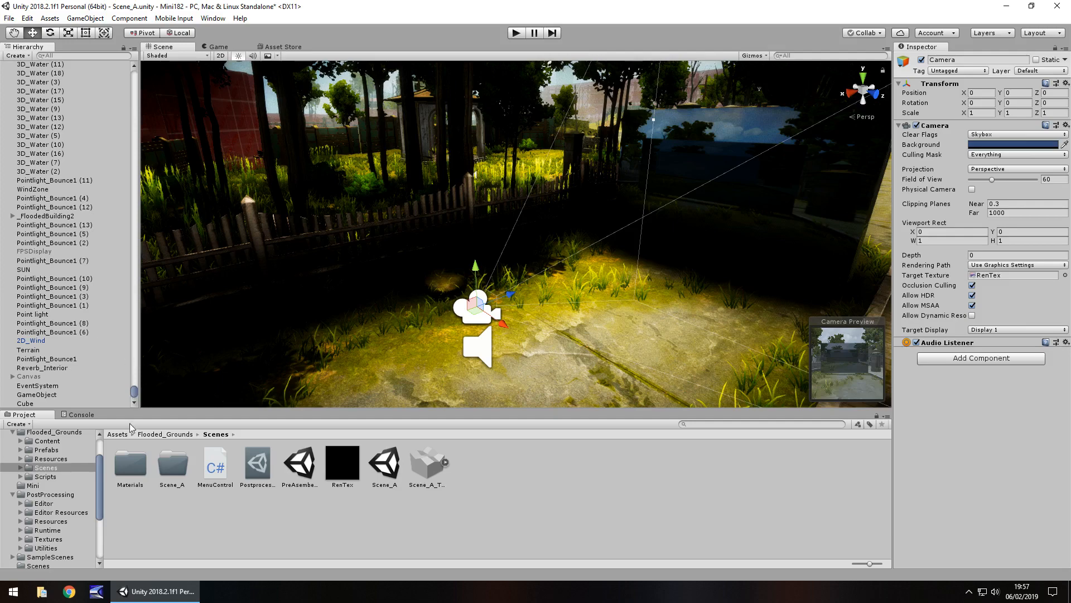
# Step: Give the child camera a Post Processing Behaviour using the Menu profile from PostProcessing/Runtime
pyautogui.scroll(-3)
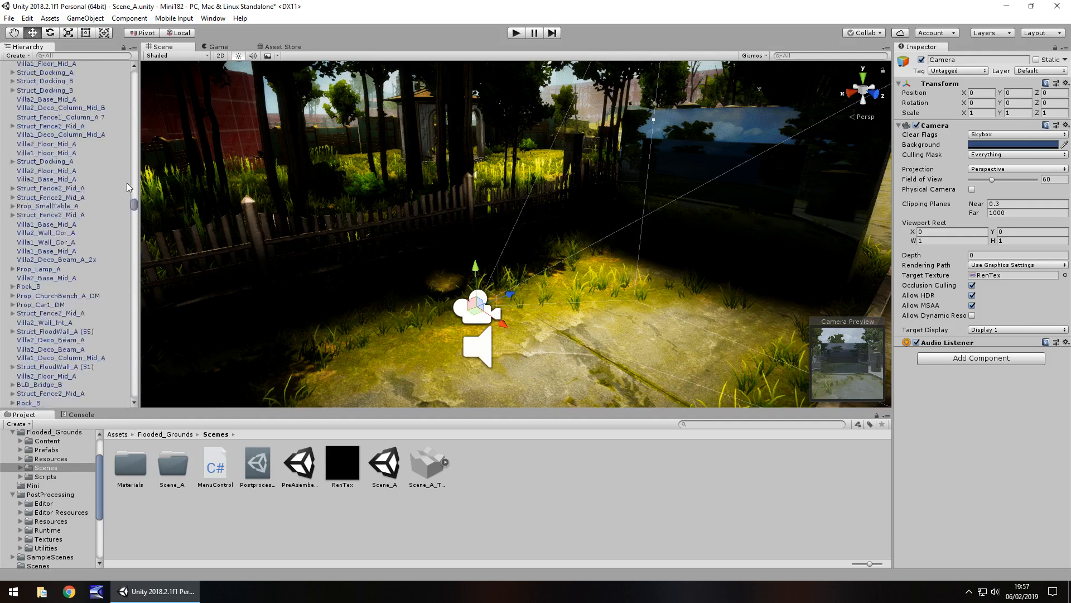
pyautogui.click(44, 101)
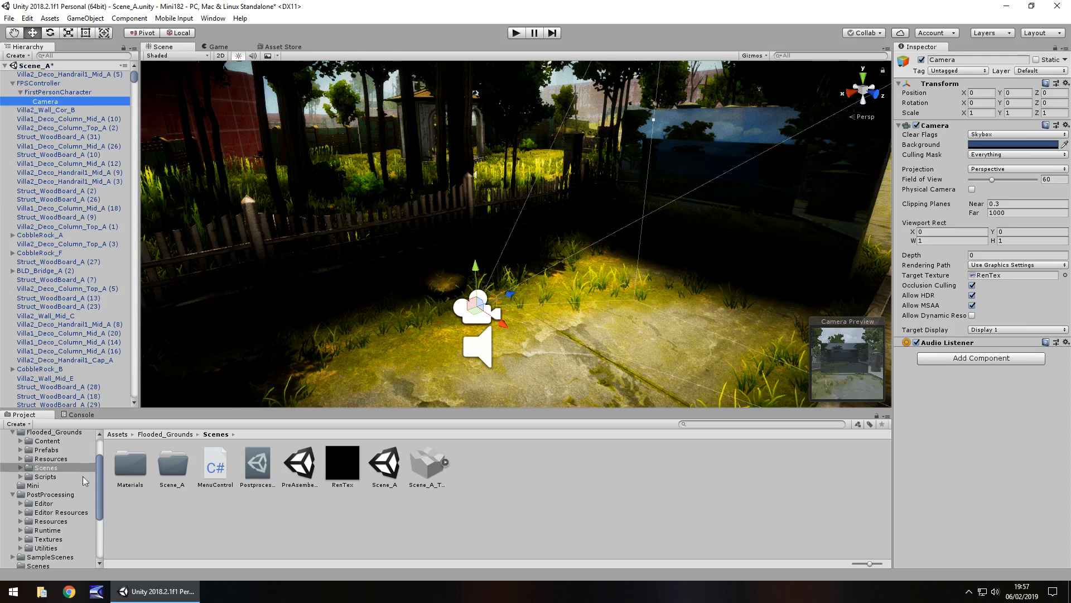
pyautogui.moveTo(74, 473)
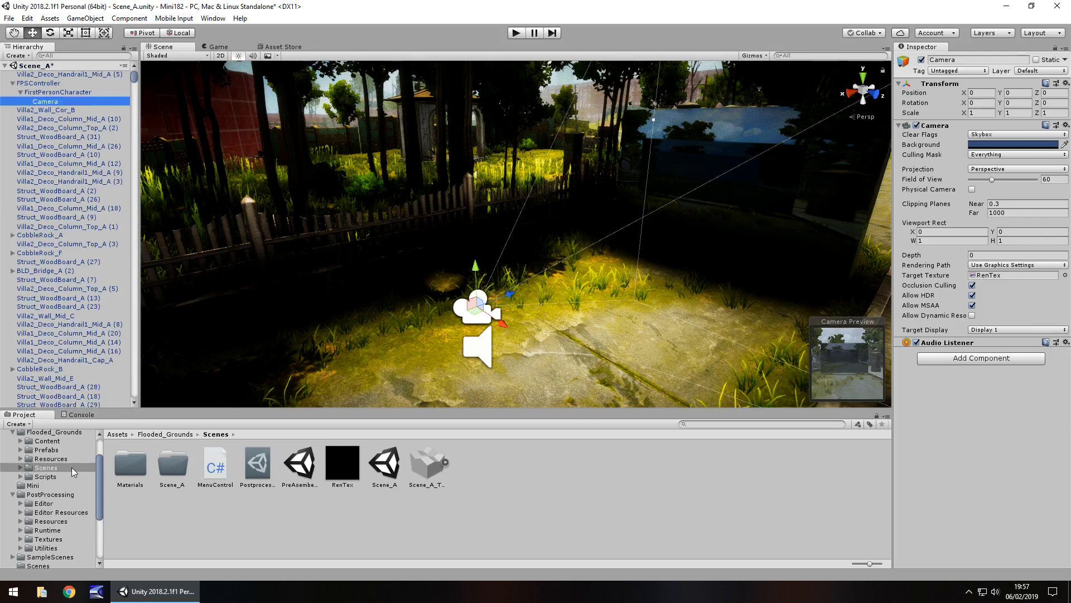
pyautogui.click(47, 529)
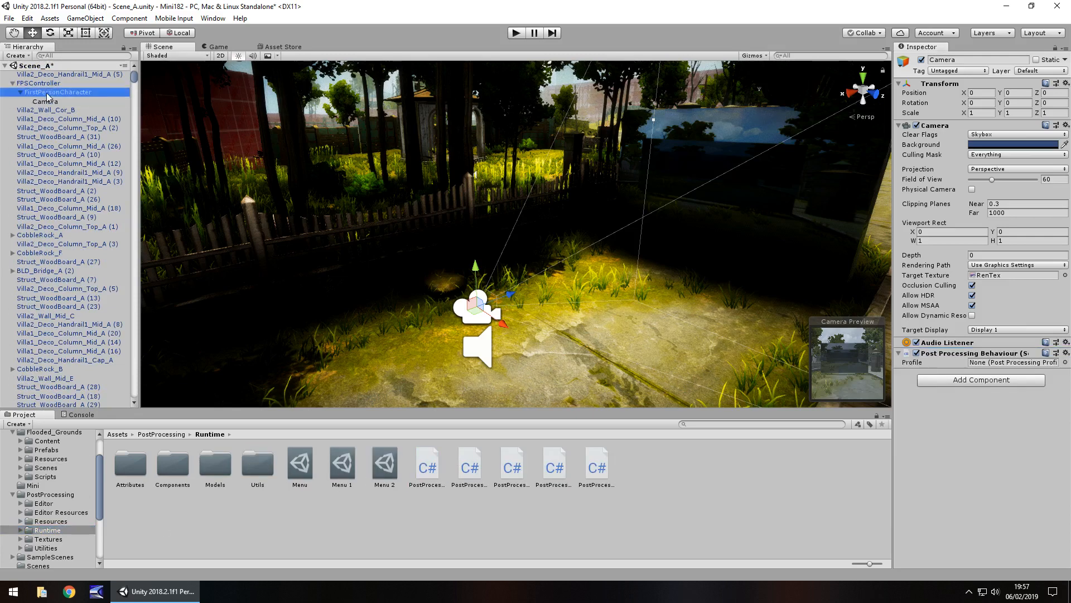
pyautogui.click(57, 91)
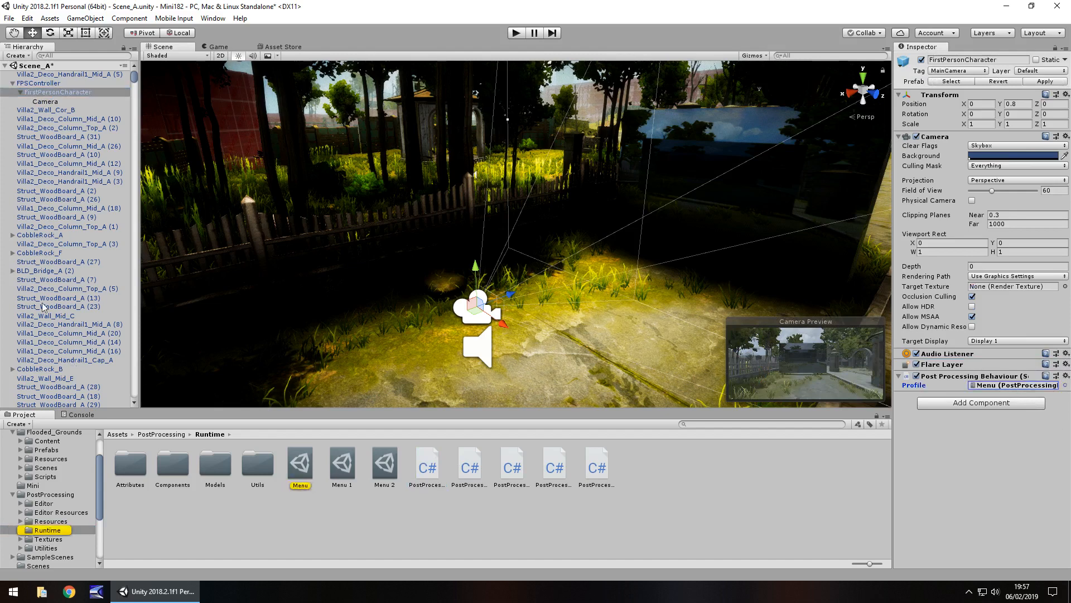
pyautogui.click(44, 102)
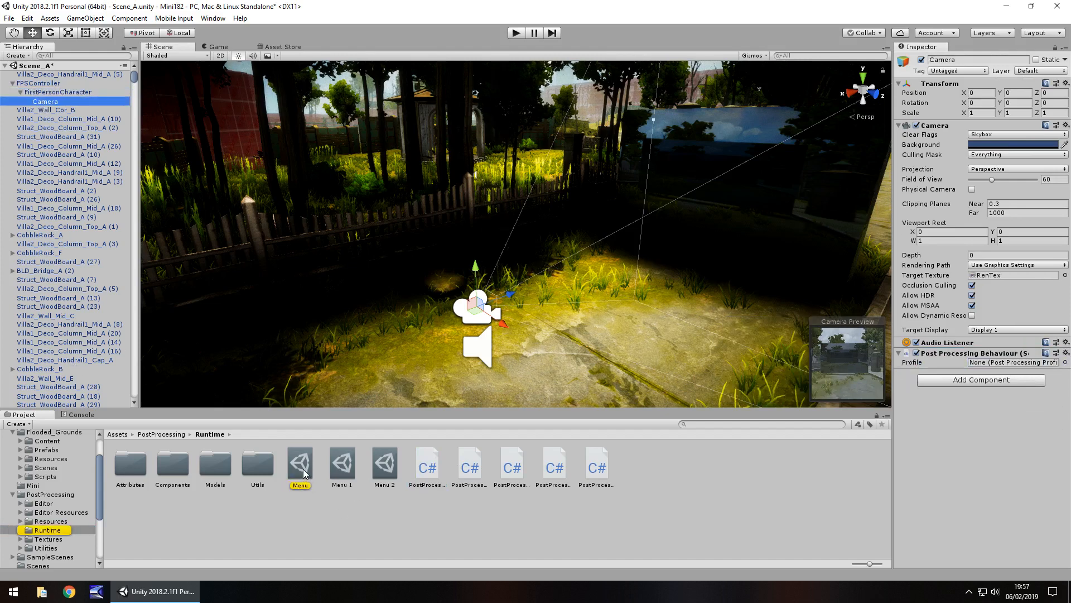
pyautogui.moveTo(299, 461); pyautogui.dragTo(1011, 404)
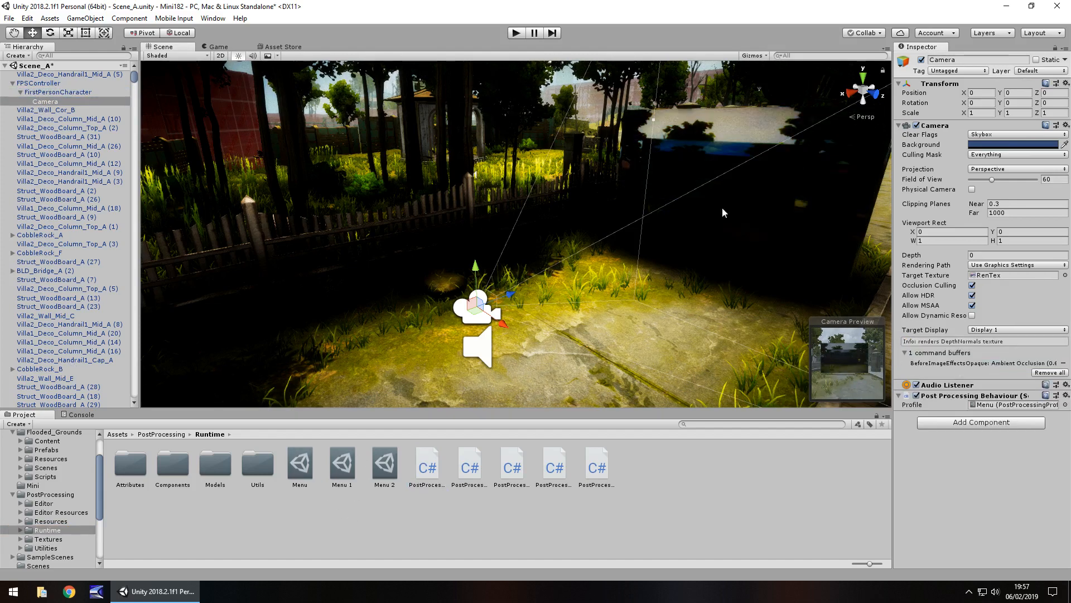
pyautogui.moveTo(441, 276)
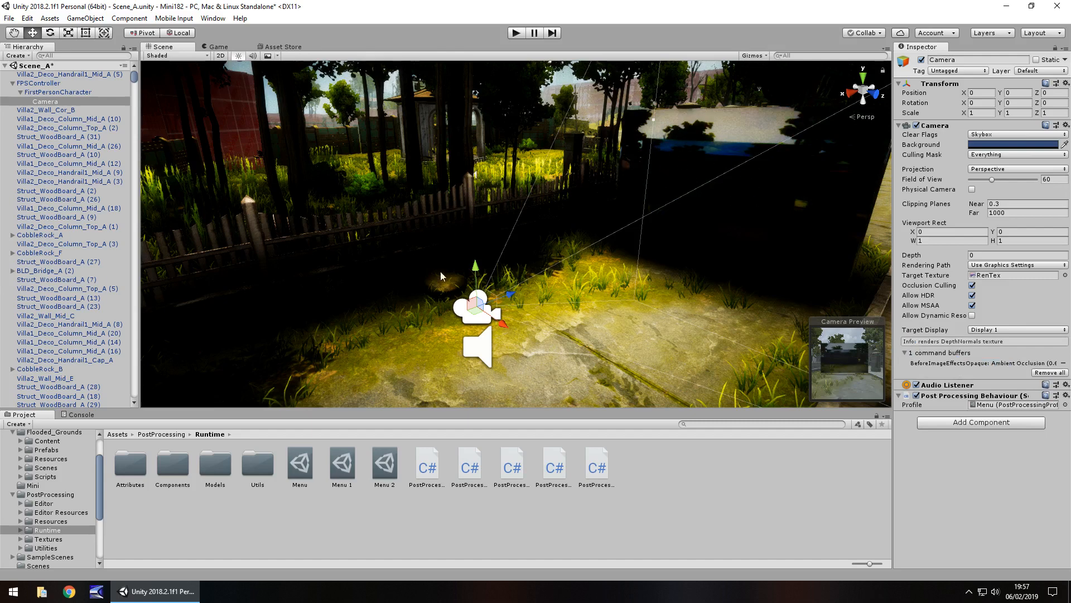
pyautogui.moveTo(456, 80)
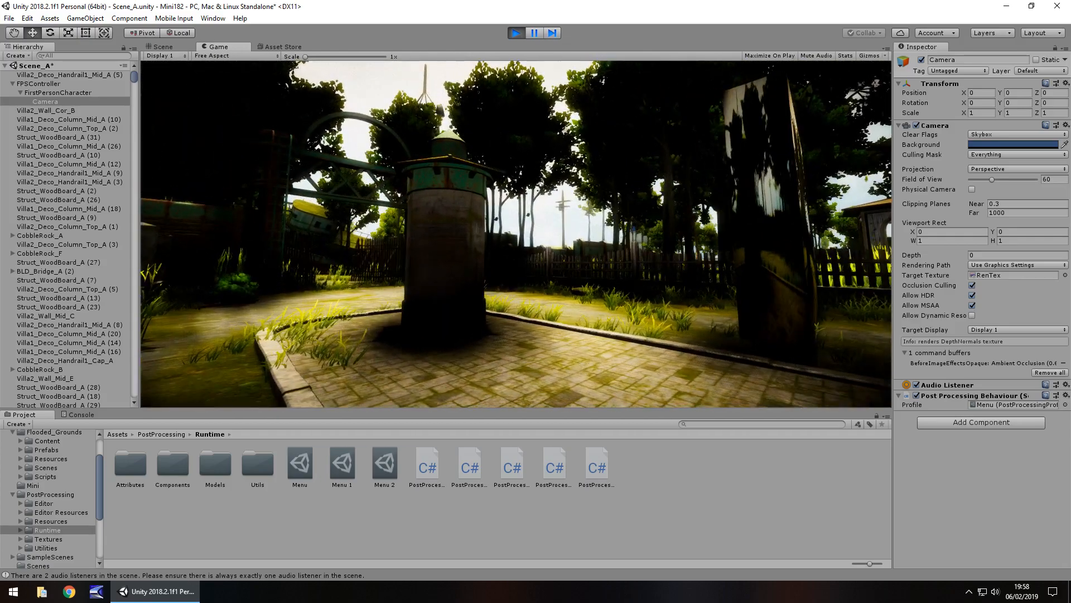
# Step: Enter play mode to see the scene through the player's camera
pyautogui.click(515, 32)
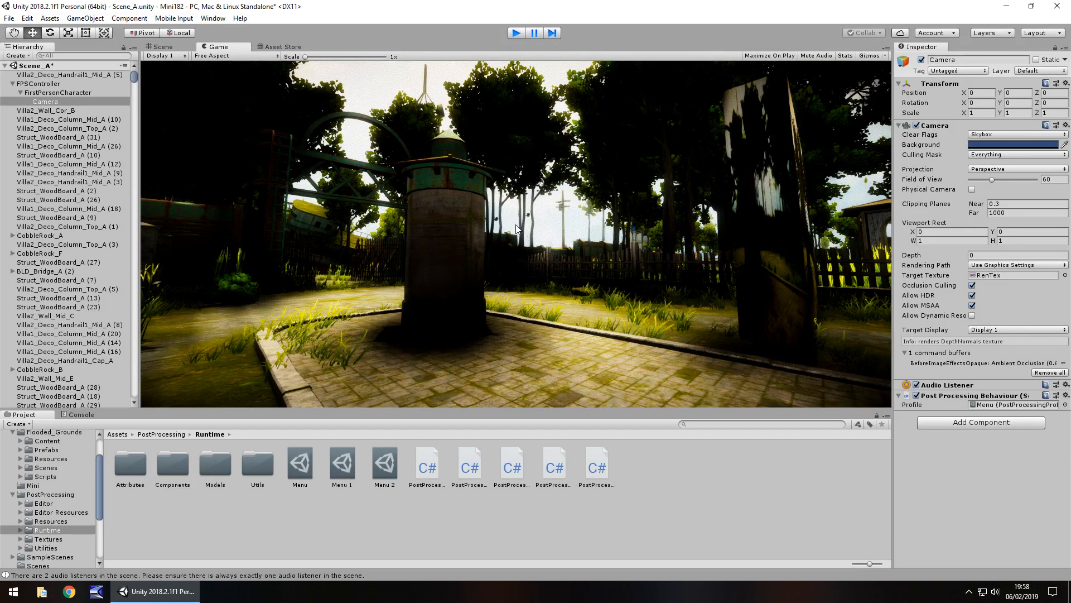
# Step: Stop play mode and select the cube to check its RenTex material
pyautogui.click(161, 47)
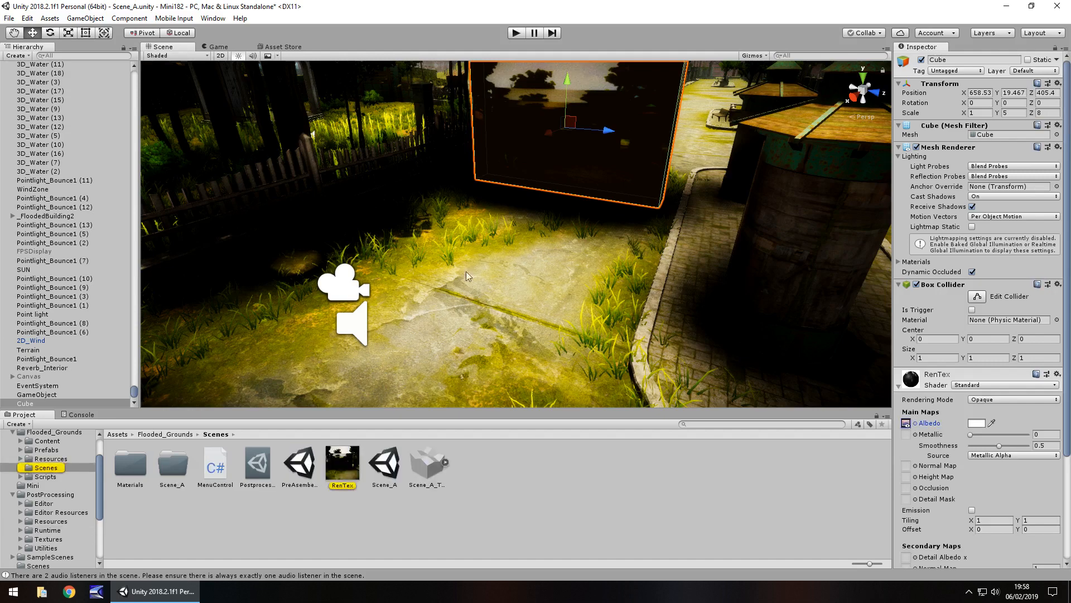
pyautogui.moveTo(354, 470)
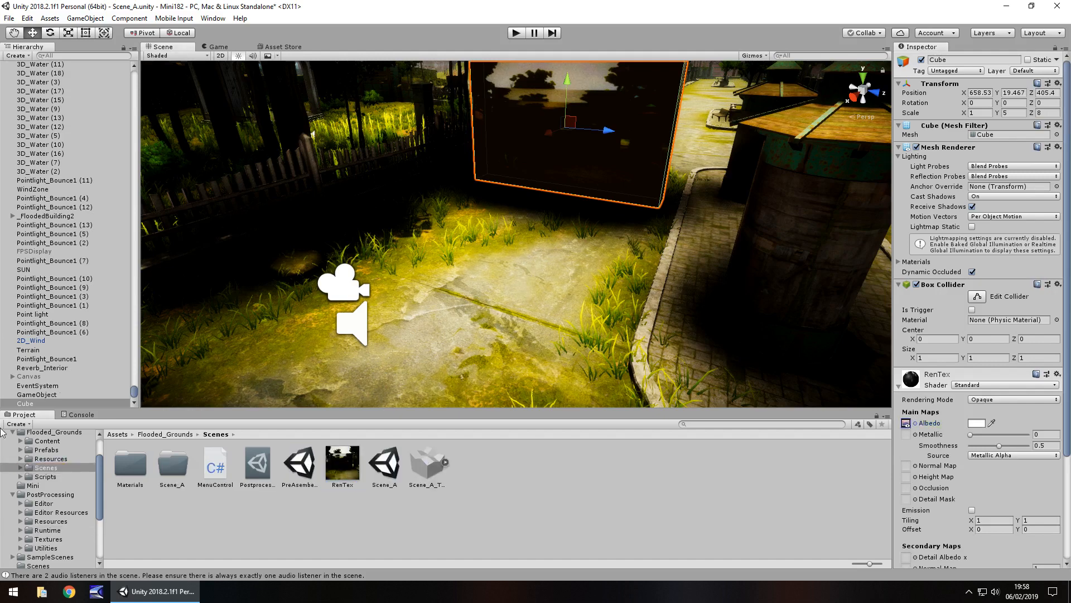
pyautogui.click(29, 349)
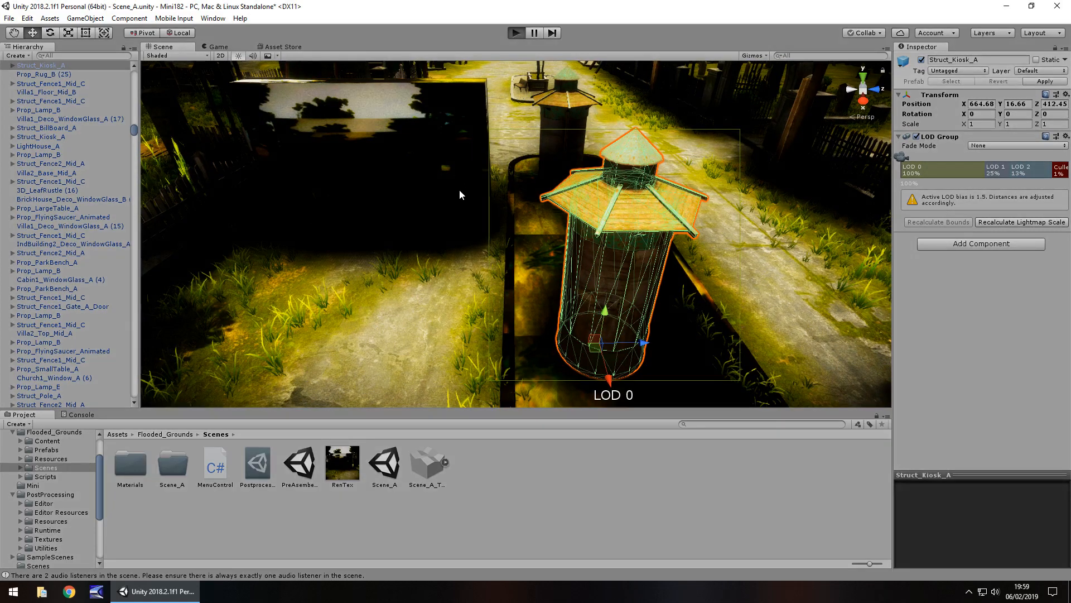
# Step: Play-test the scene around Struct_Kiosk_A, then stop and return to Scene editing
pyautogui.click(516, 32)
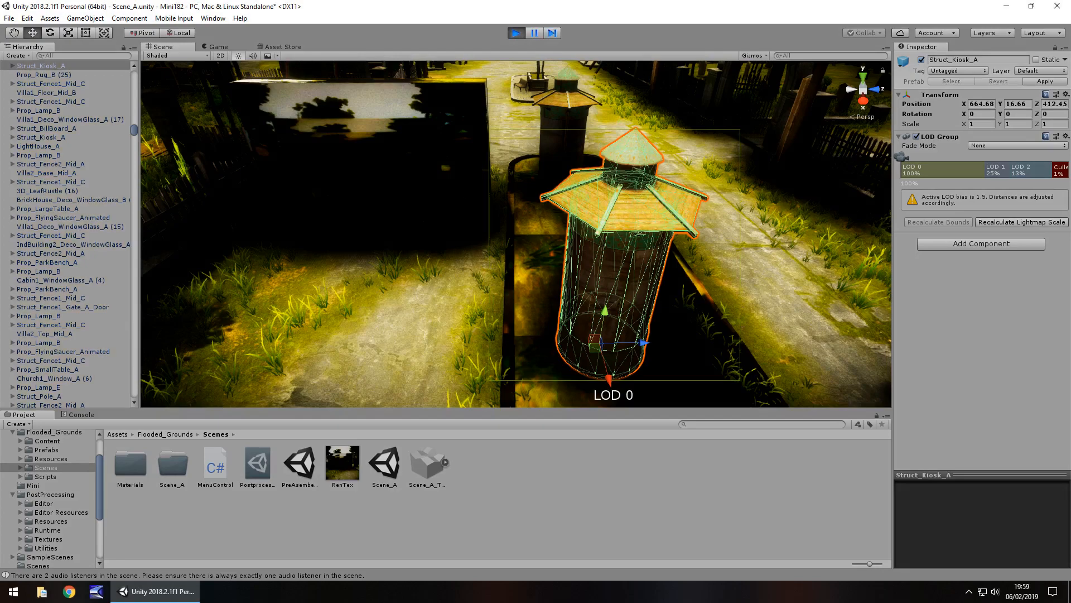
pyautogui.click(215, 47)
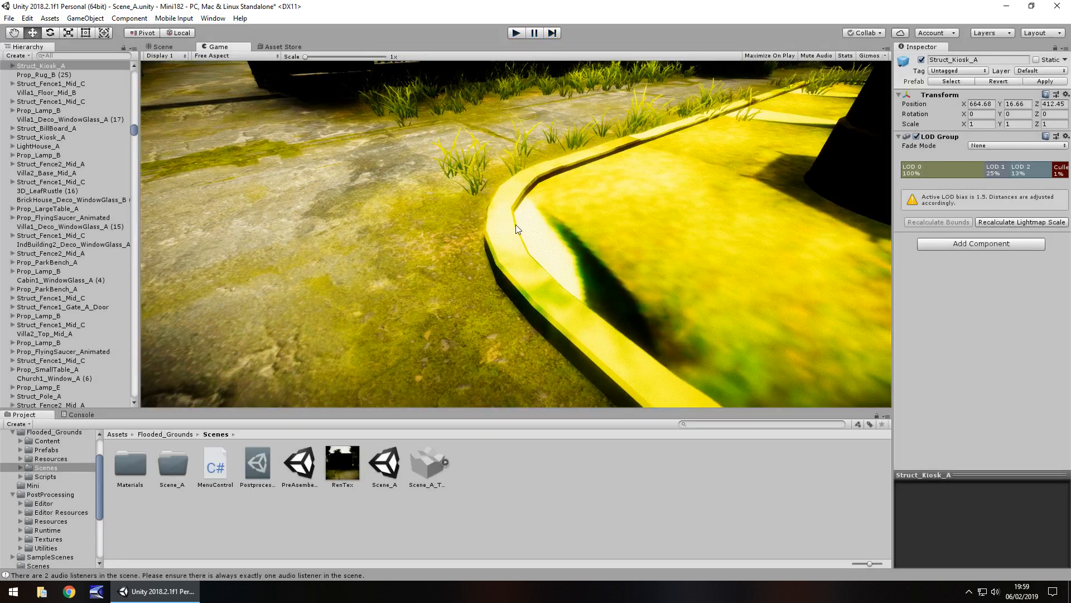
pyautogui.click(162, 47)
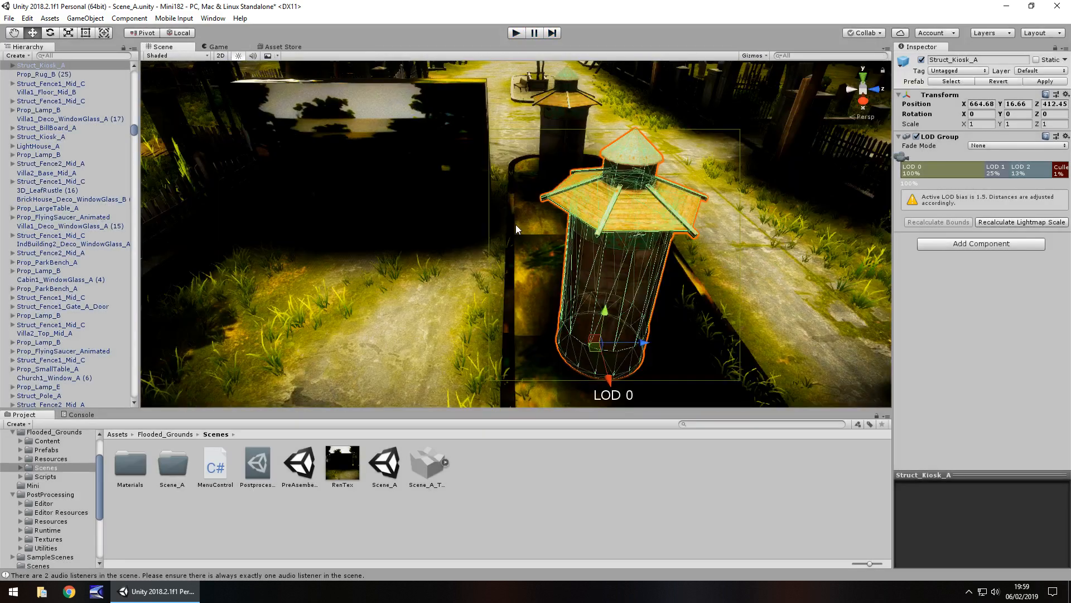